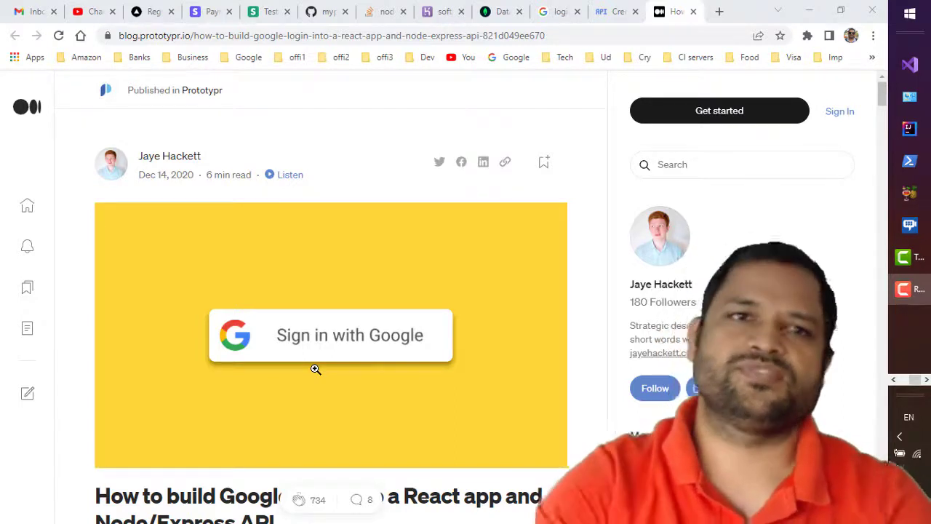
pyautogui.moveTo(147, 161)
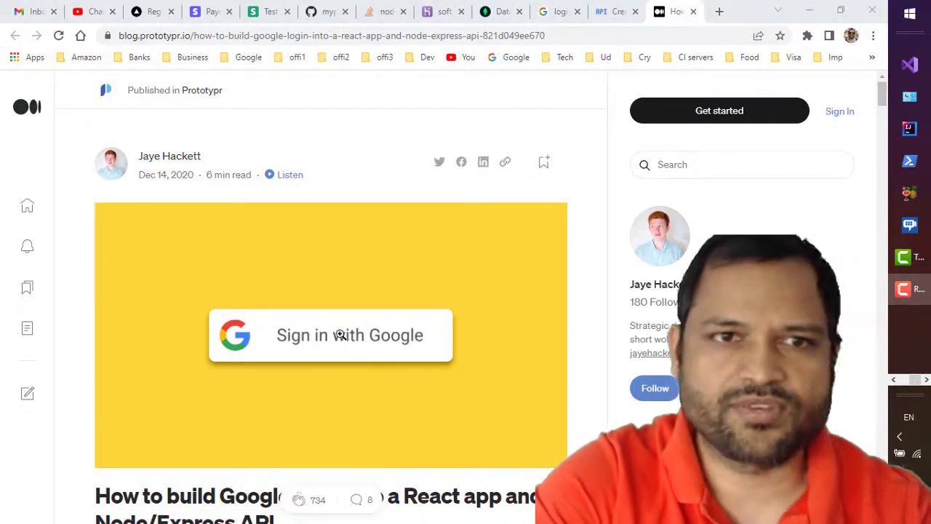
# Step: Scroll the Prototypr Medium article down to its three-part Google authentication flow diagram
pyautogui.scroll(-3)
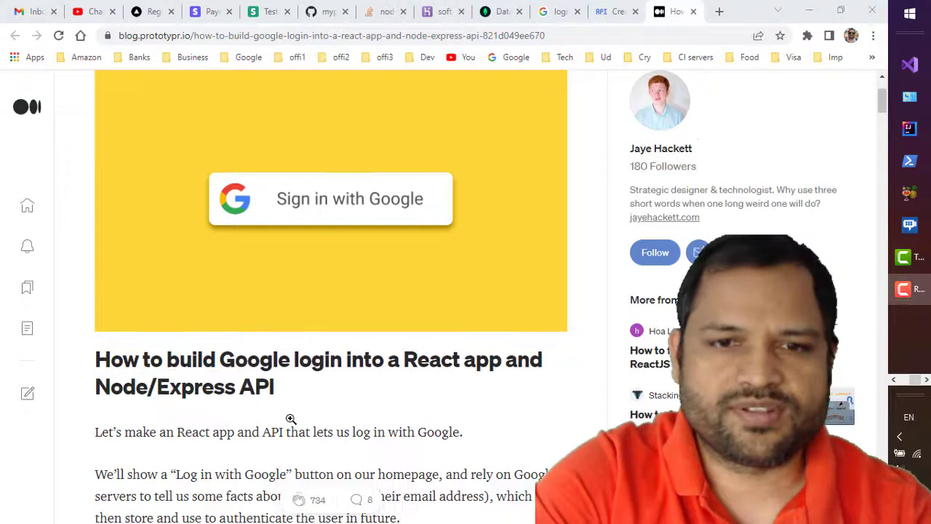
pyautogui.scroll(-3)
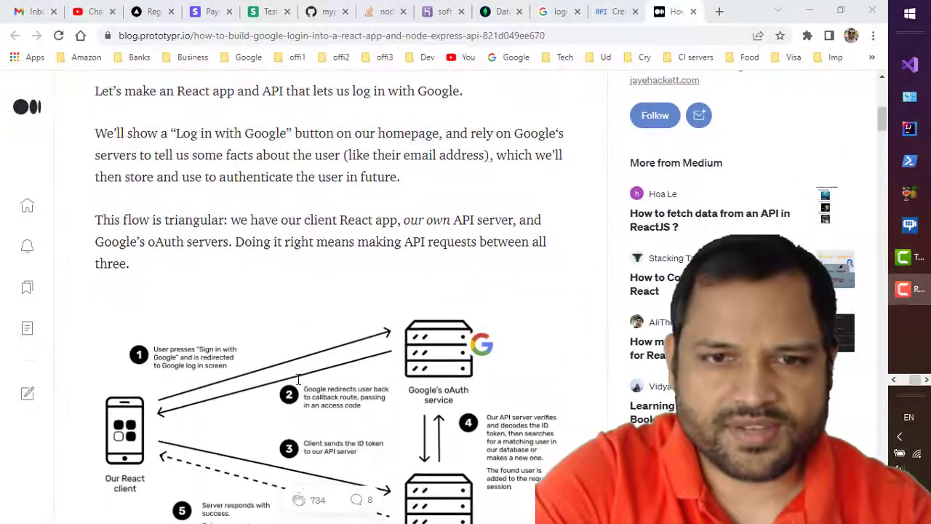
pyautogui.scroll(-3)
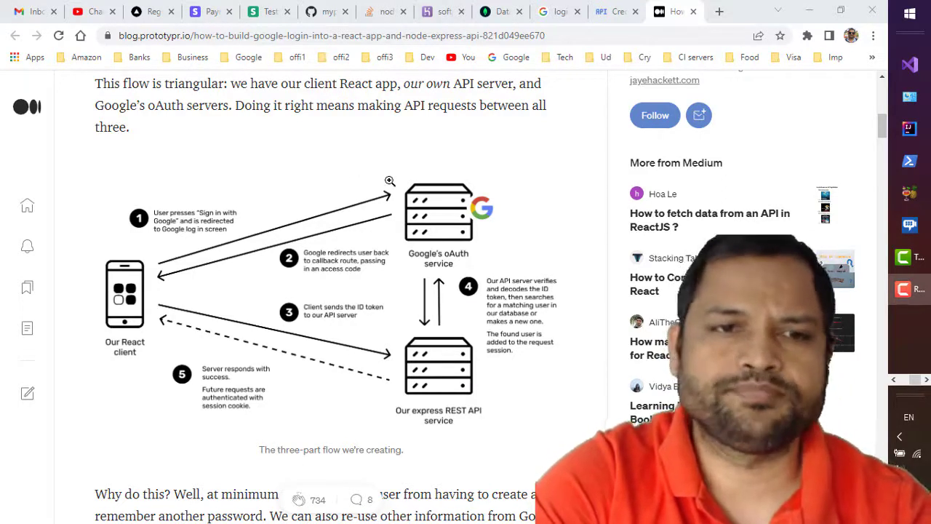
pyautogui.moveTo(174, 260)
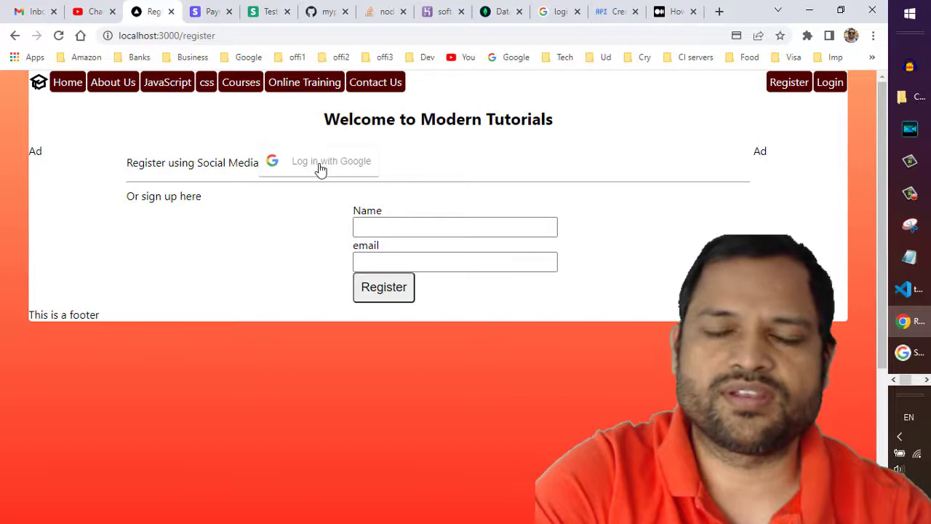
# Step: Switch to the localhost:3000/register tab showing the Log in with Google button
pyautogui.click(673, 11)
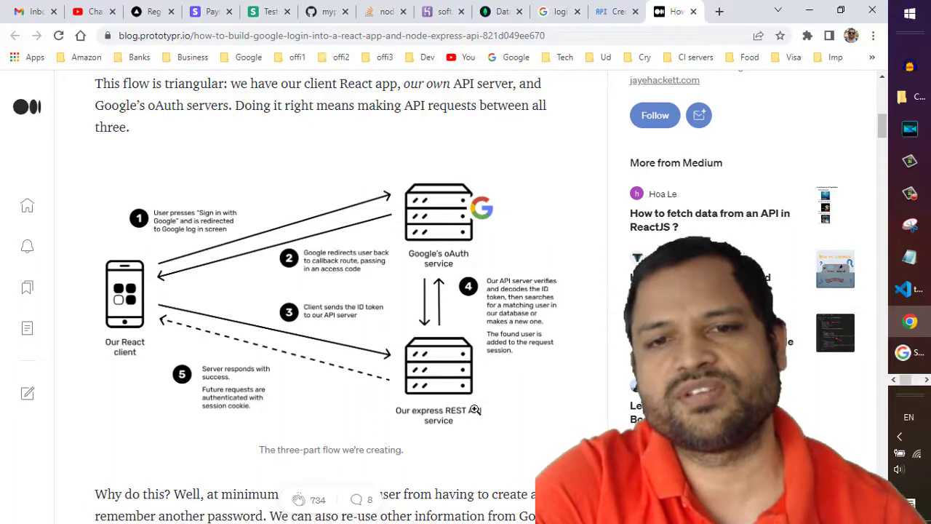
pyautogui.moveTo(486, 177)
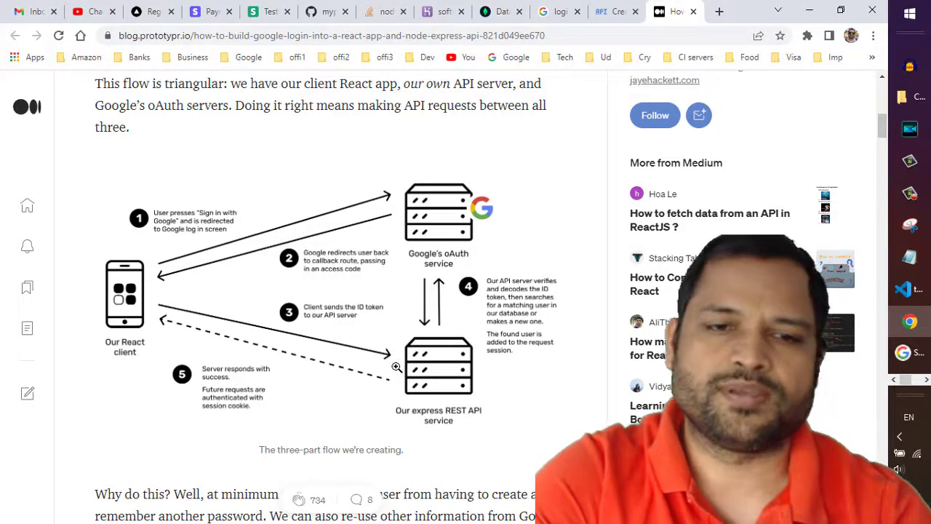
# Step: Scroll to the article's section 2 and copy the <GoogleLogin … /> code block
pyautogui.scroll(-3)
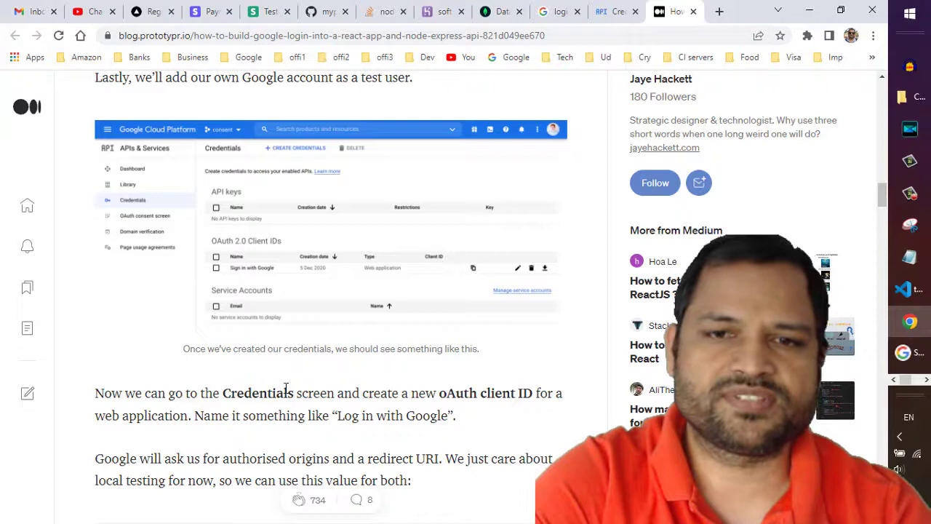
pyautogui.scroll(-3)
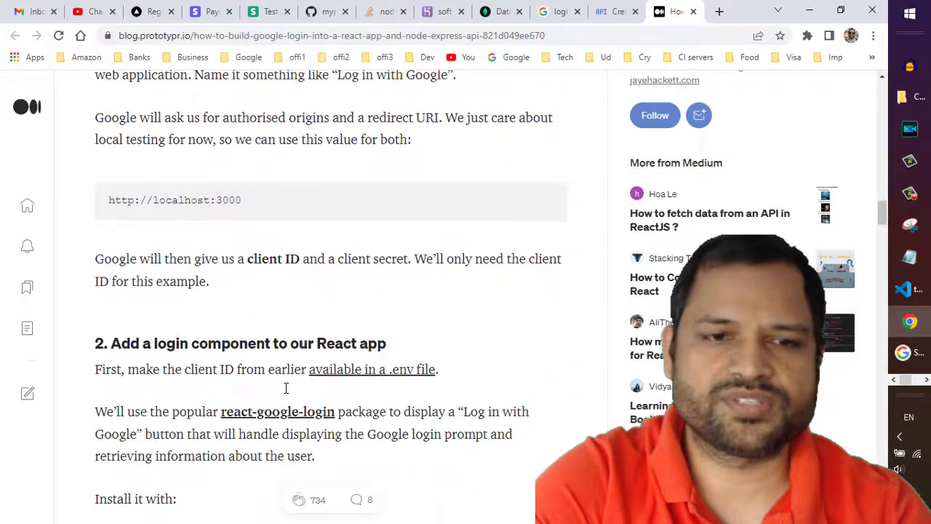
pyautogui.scroll(-3)
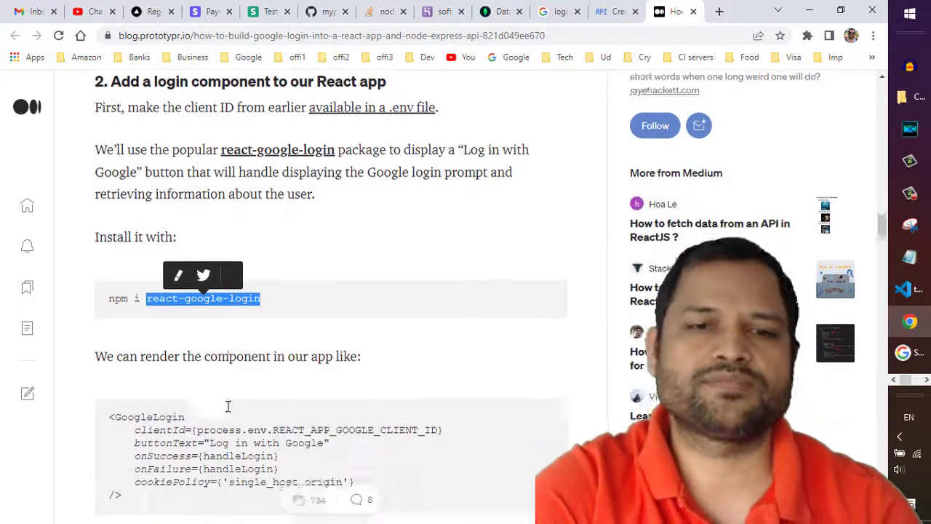
pyautogui.scroll(-3)
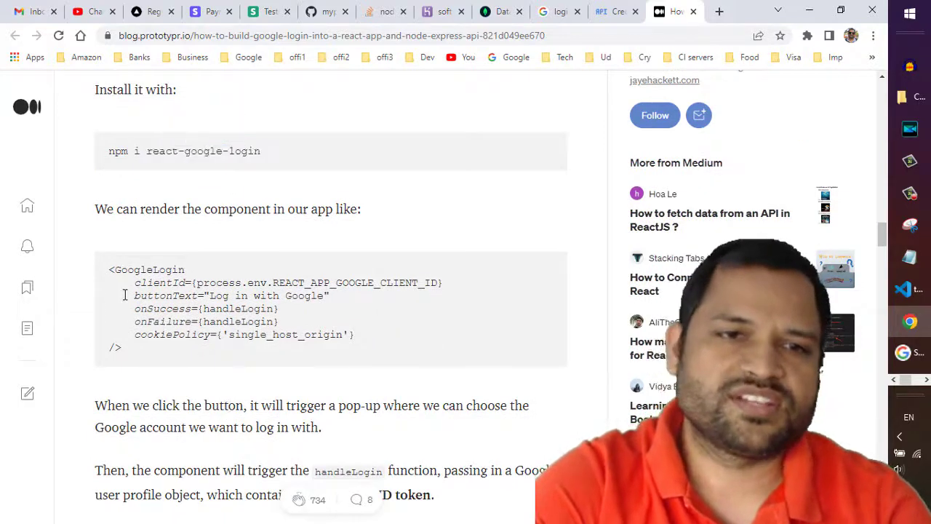
pyautogui.moveTo(109, 269); pyautogui.dragTo(354, 347)
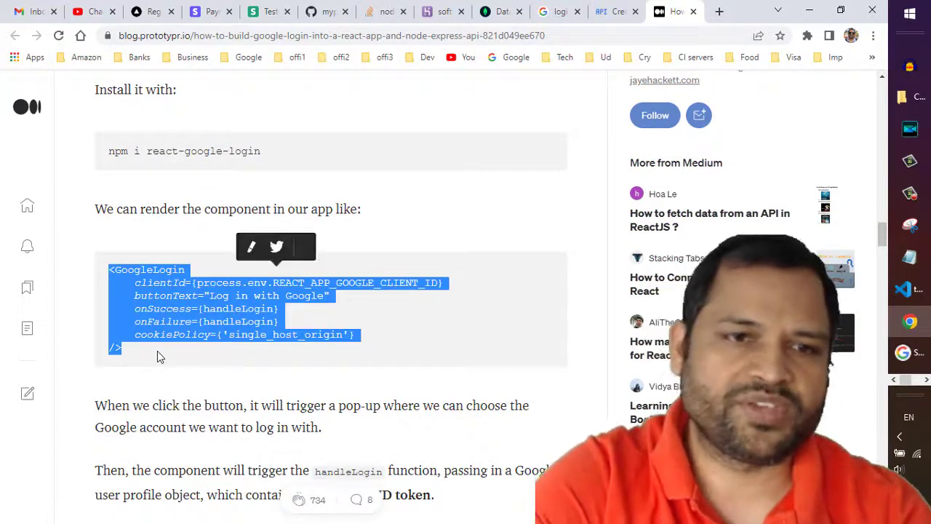
pyautogui.press('alt+tab')
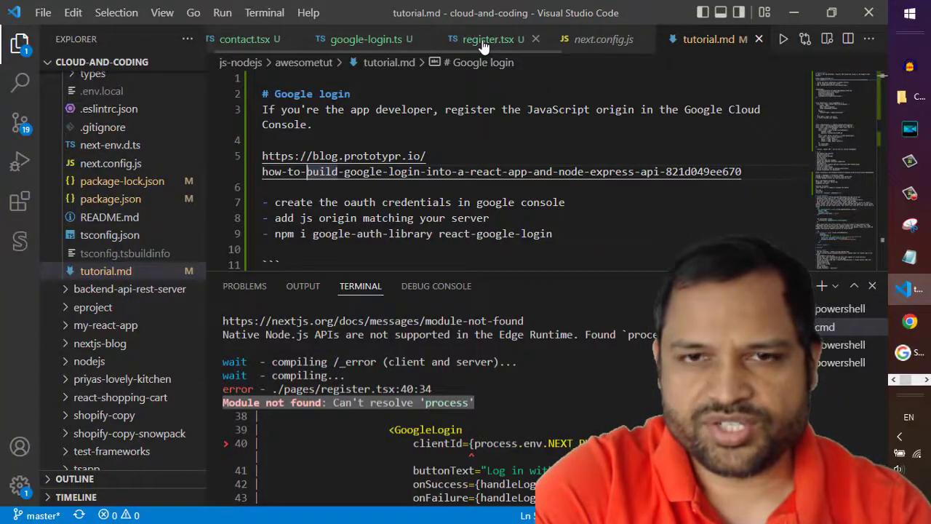
# Step: Show register.tsx at its GoogleLogin component using NEXT_PUBLIC_googleLoginClientId
pyautogui.click(483, 38)
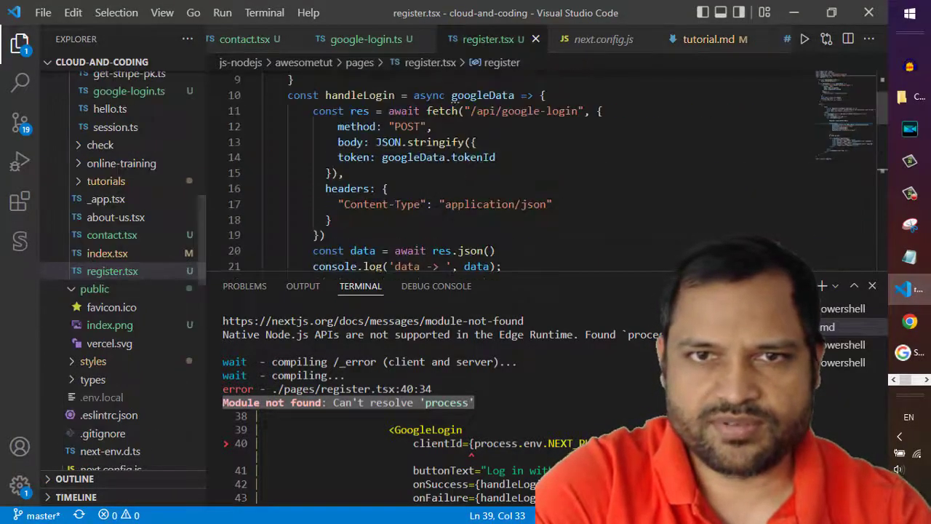
pyautogui.scroll(-3)
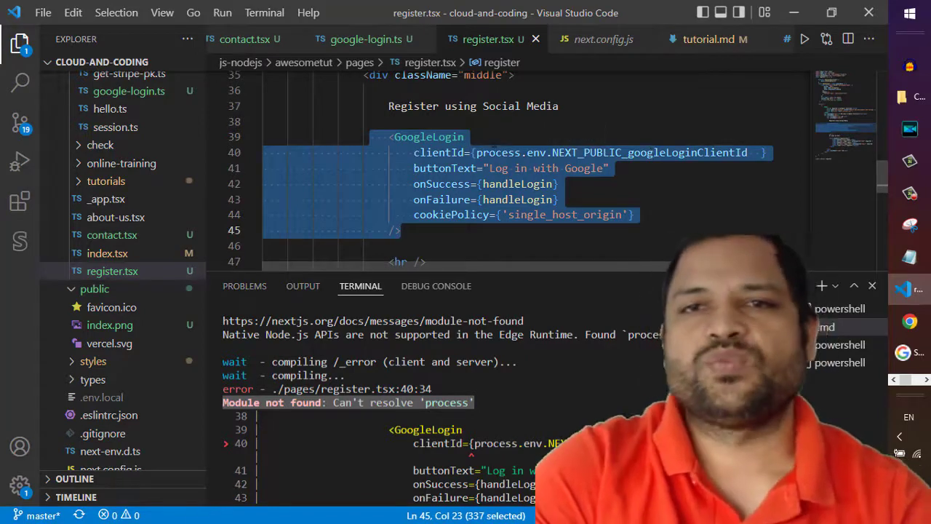
# Step: Read the article's handleLogin fetch snippet, then return to VS Code
pyautogui.click(658, 11)
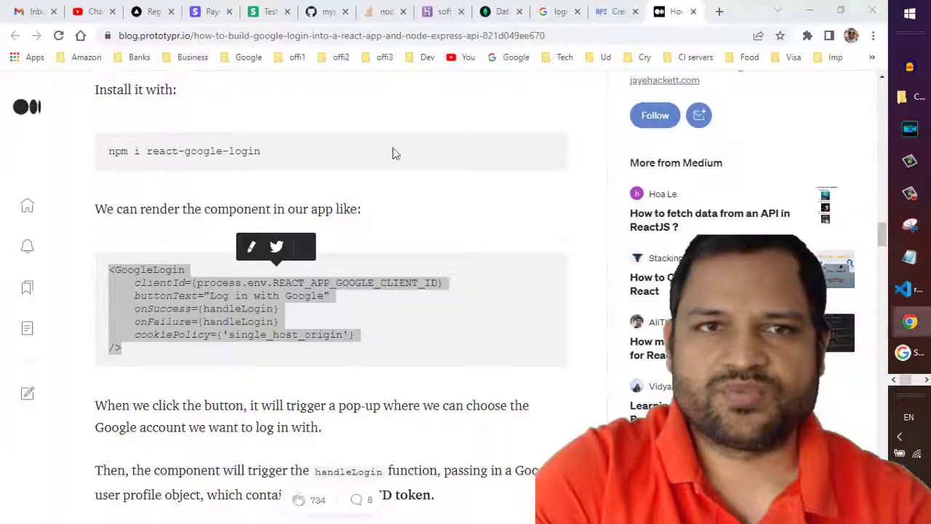
pyautogui.click(153, 11)
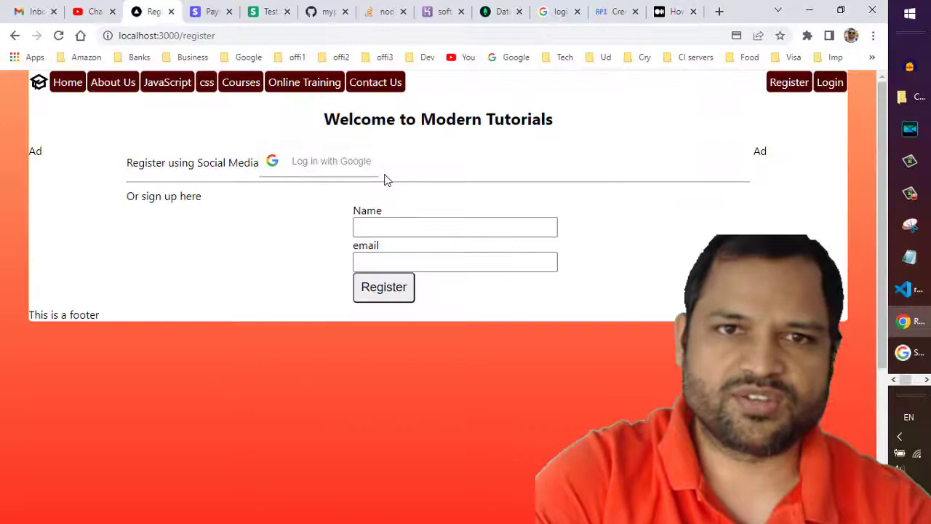
pyautogui.click(674, 11)
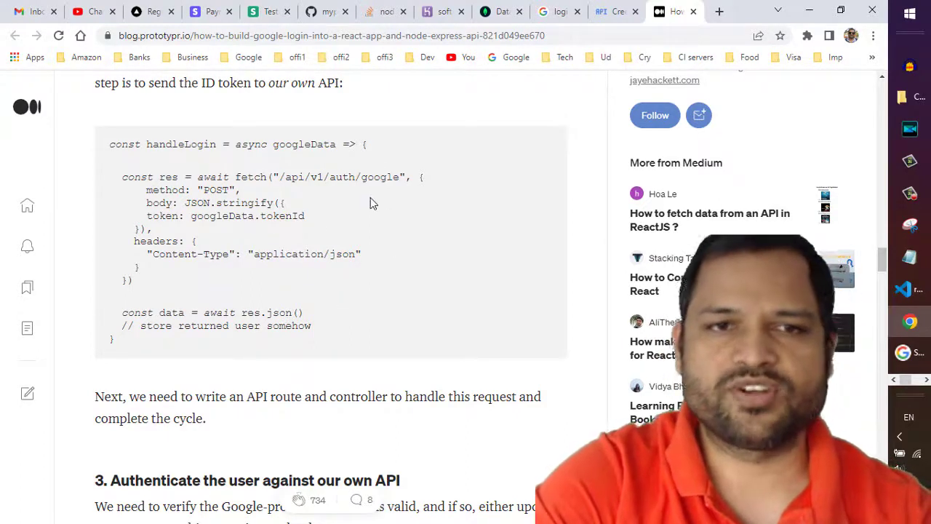
pyautogui.press('alt+tab')
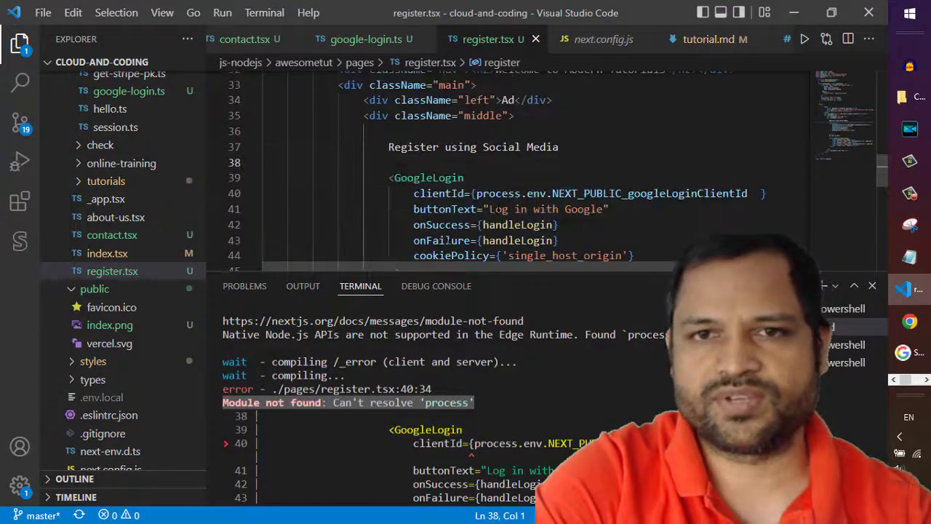
# Step: Highlight the /api/google-login path in handleLogin, then view google-login.ts
pyautogui.doubleClick(517, 225)
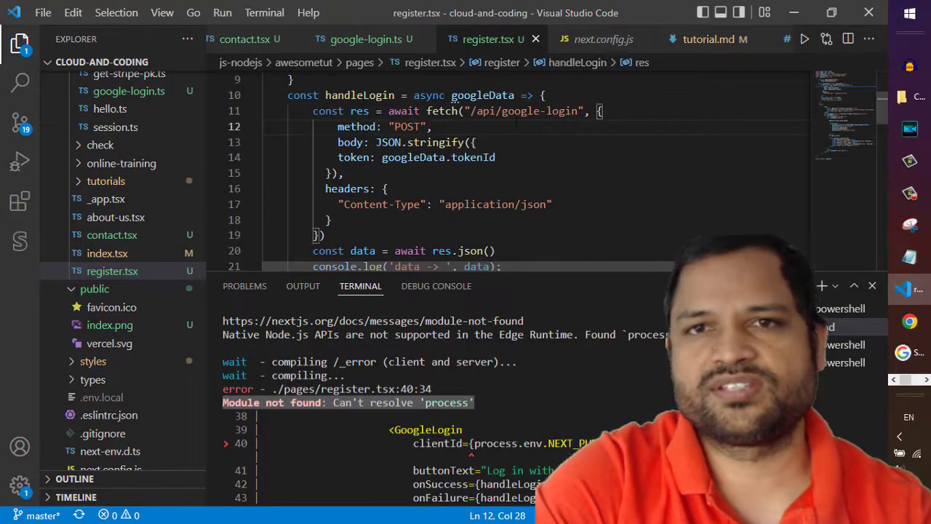
pyautogui.moveTo(482, 96)
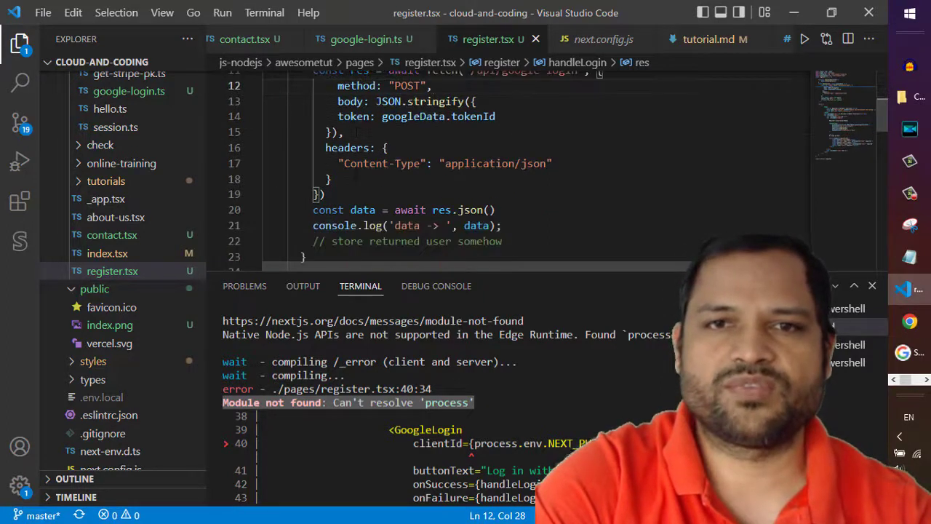
pyautogui.scroll(3)
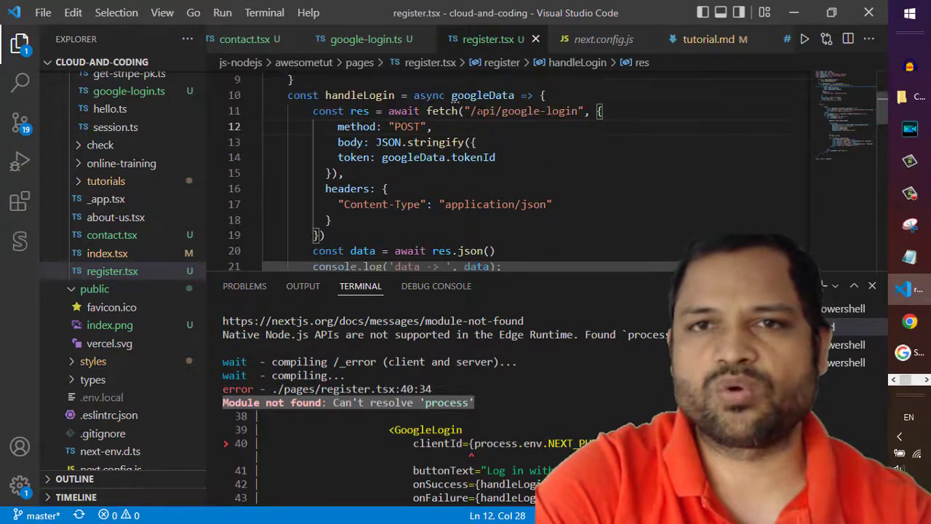
pyautogui.doubleClick(521, 111)
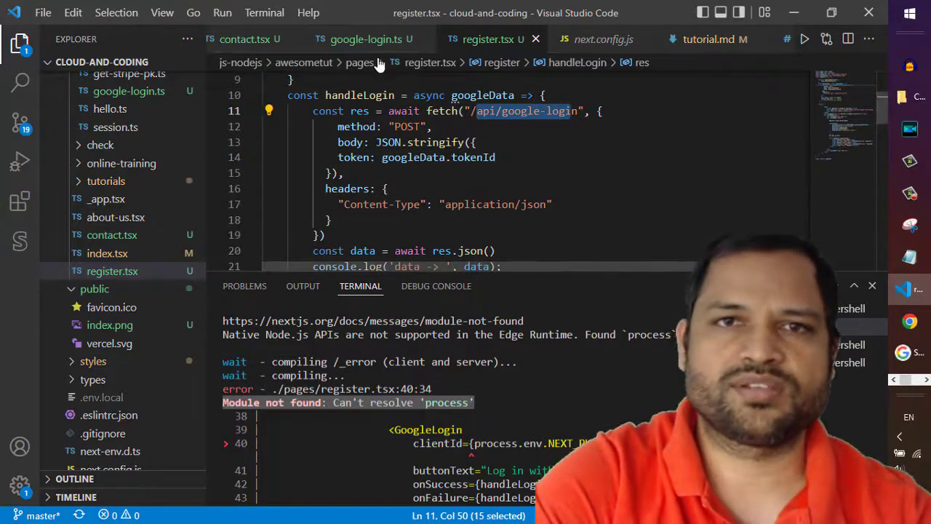
pyautogui.click(366, 38)
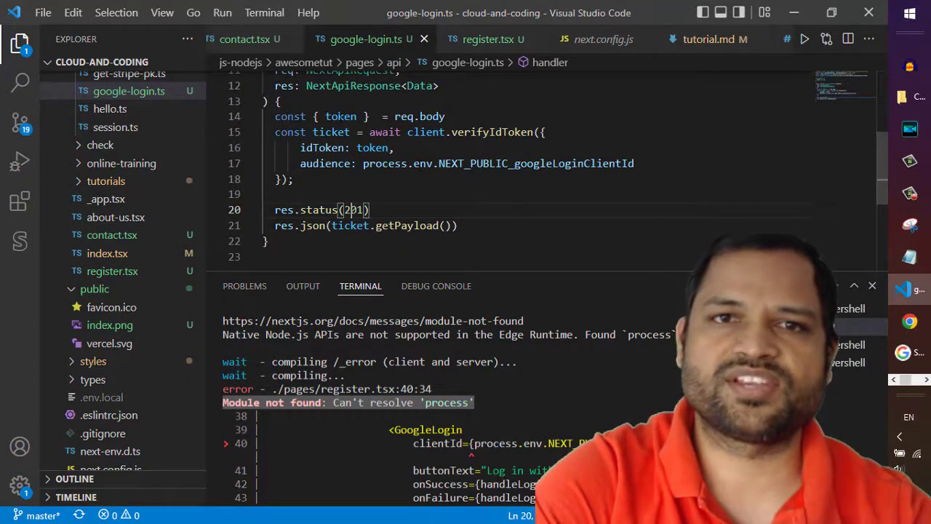
# Step: Inspect the OAuth2Client client ID variable and verifyIdToken code in google-login.ts
pyautogui.doubleClick(340, 117)
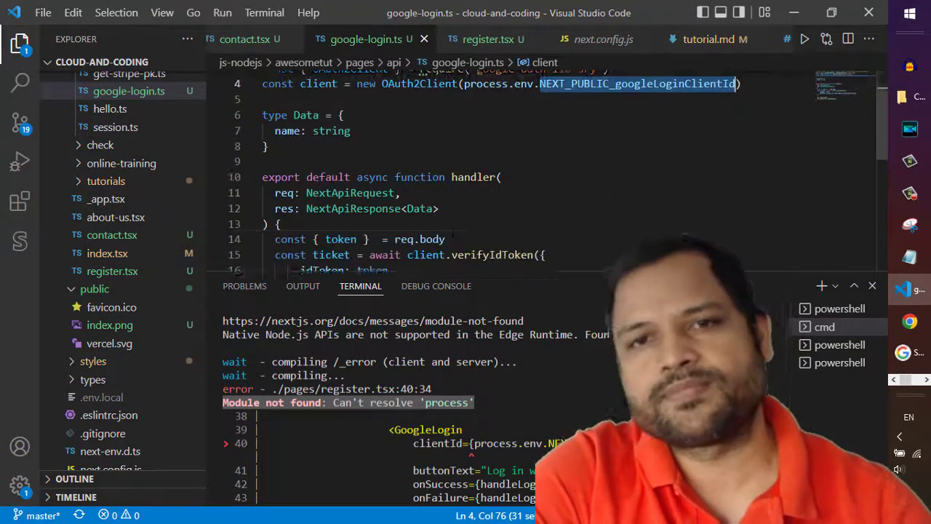
pyautogui.scroll(-3)
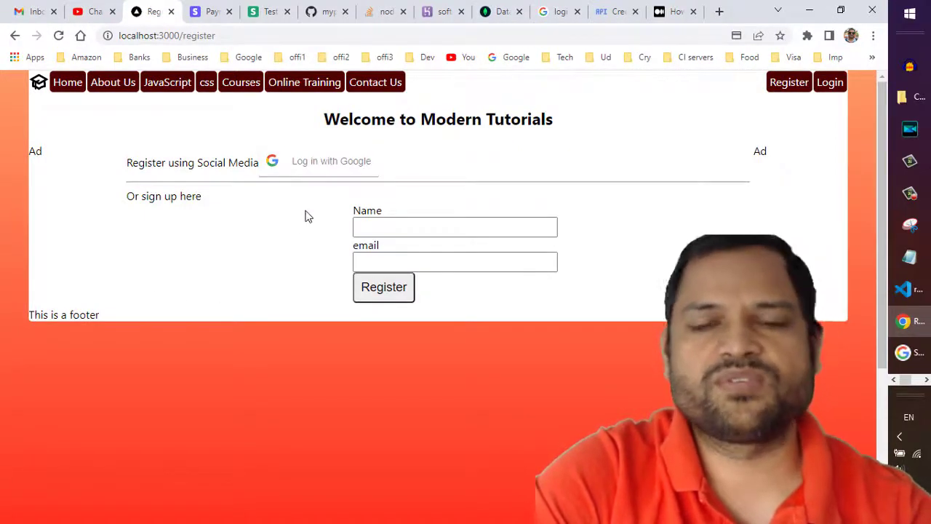
# Step: Sign in via 'Log in with Google' and open DevTools to see the payload
pyautogui.click(331, 161)
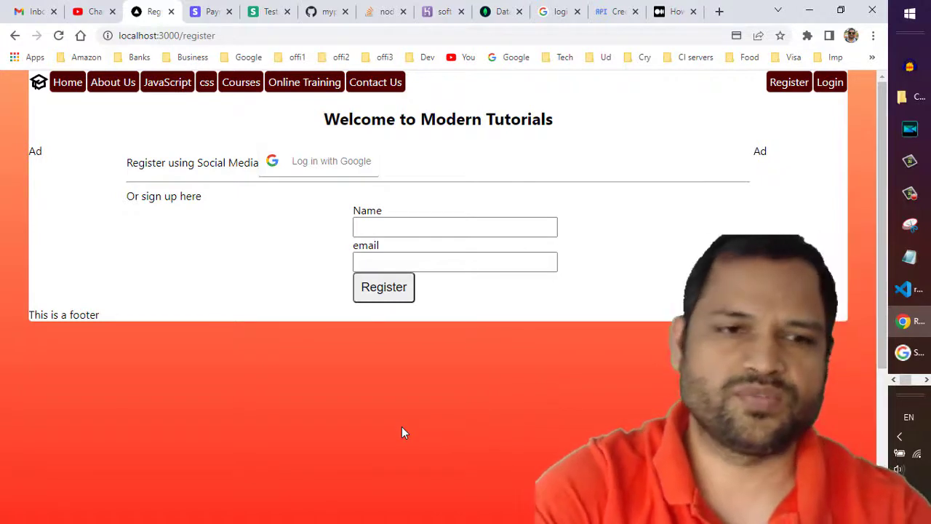
pyautogui.moveTo(249, 342)
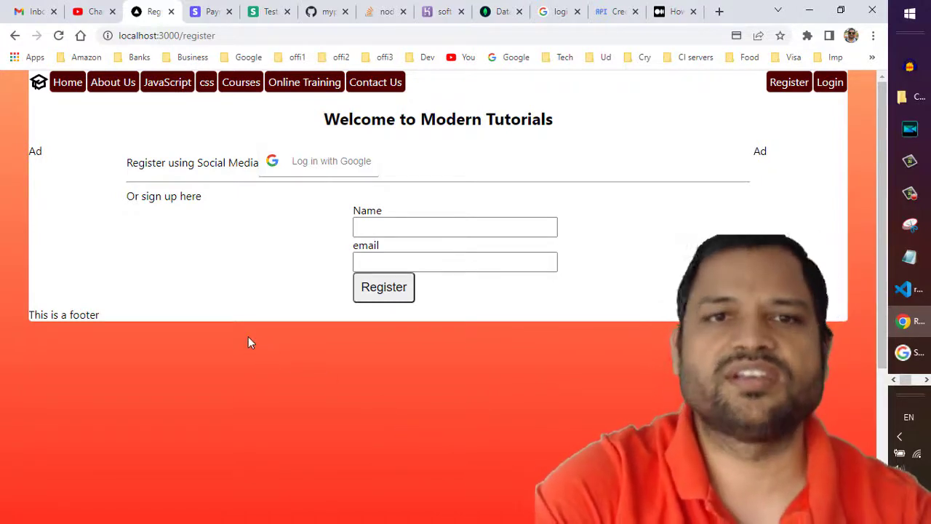
pyautogui.press('F12')
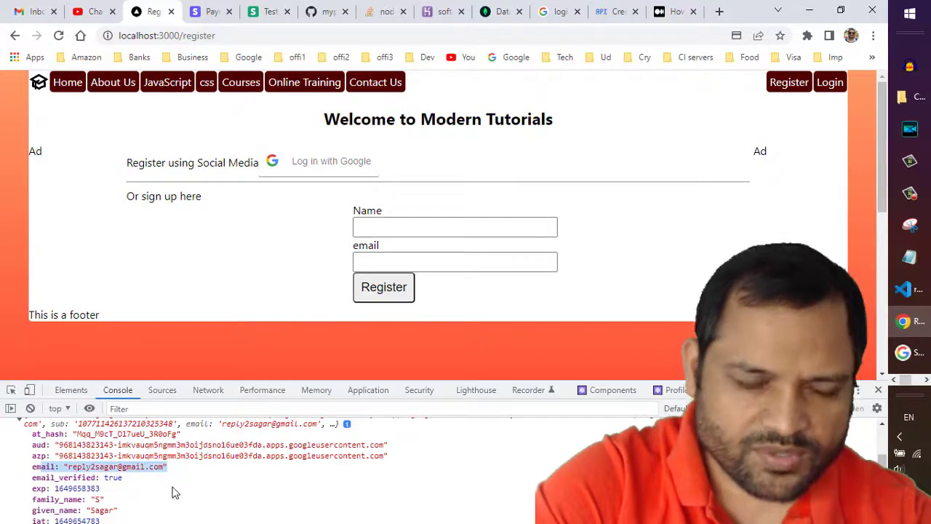
# Step: Scroll the console payload, view the avatar picture URL, and return to Register
pyautogui.scroll(-3)
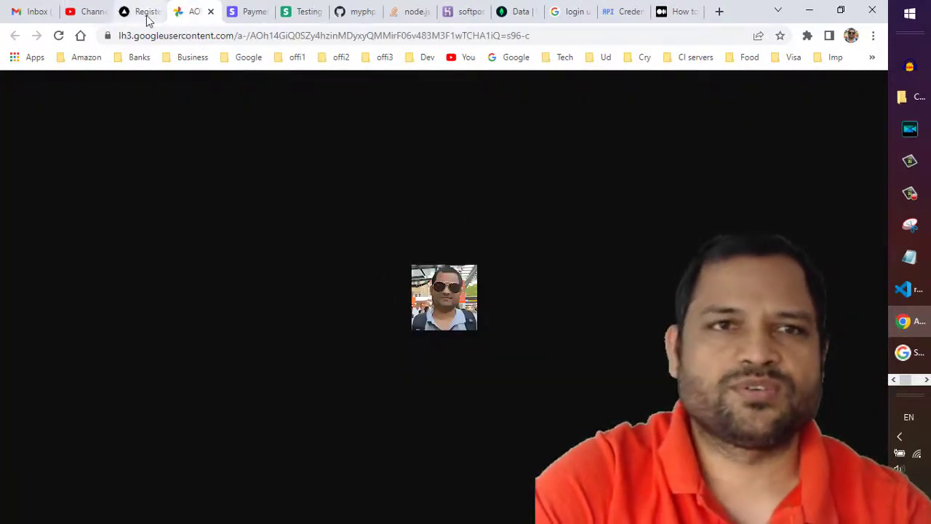
pyautogui.click(142, 11)
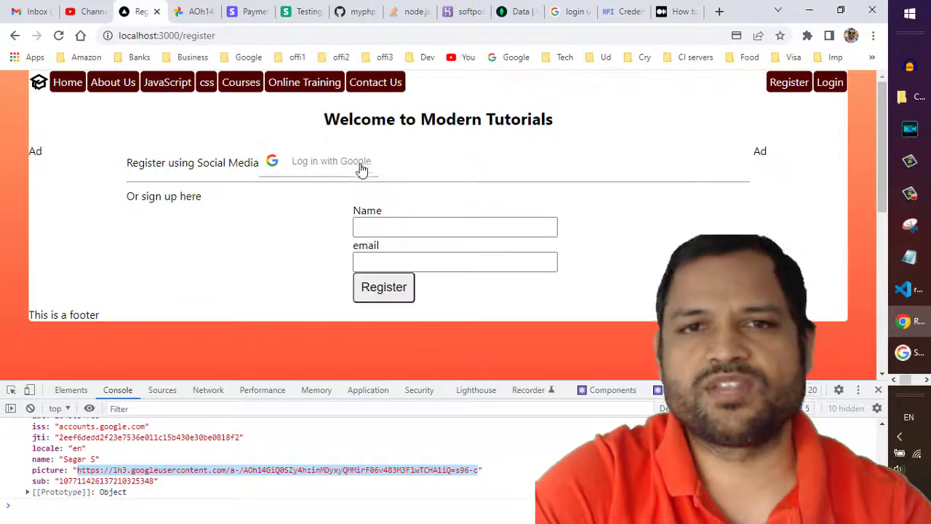
pyautogui.moveTo(305, 207)
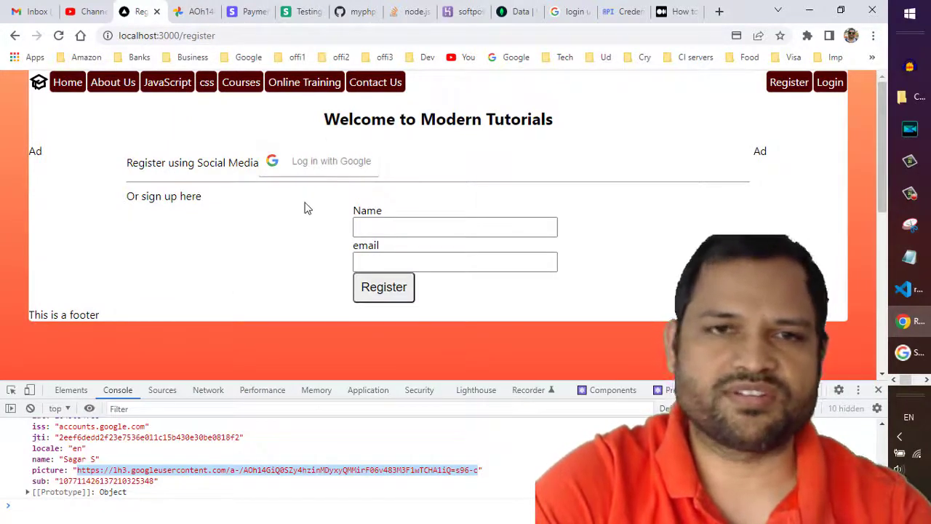
pyautogui.moveTo(304, 299)
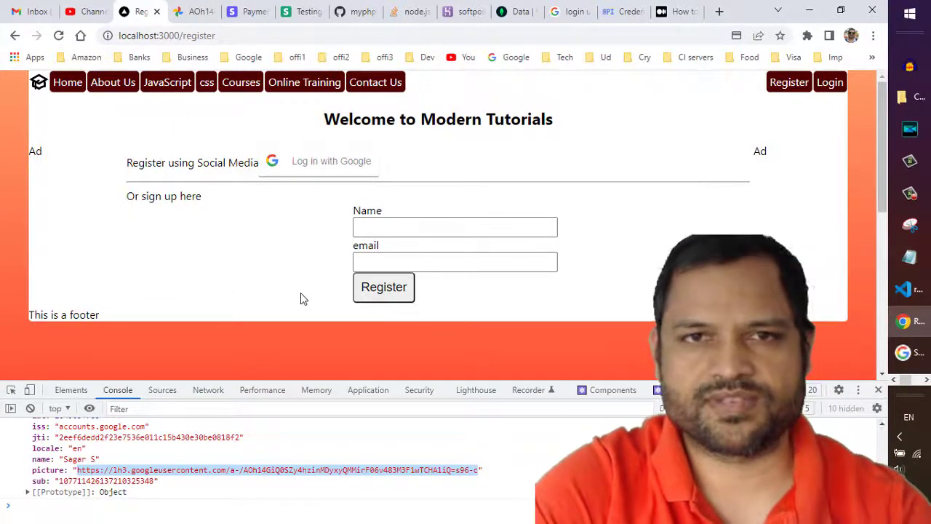